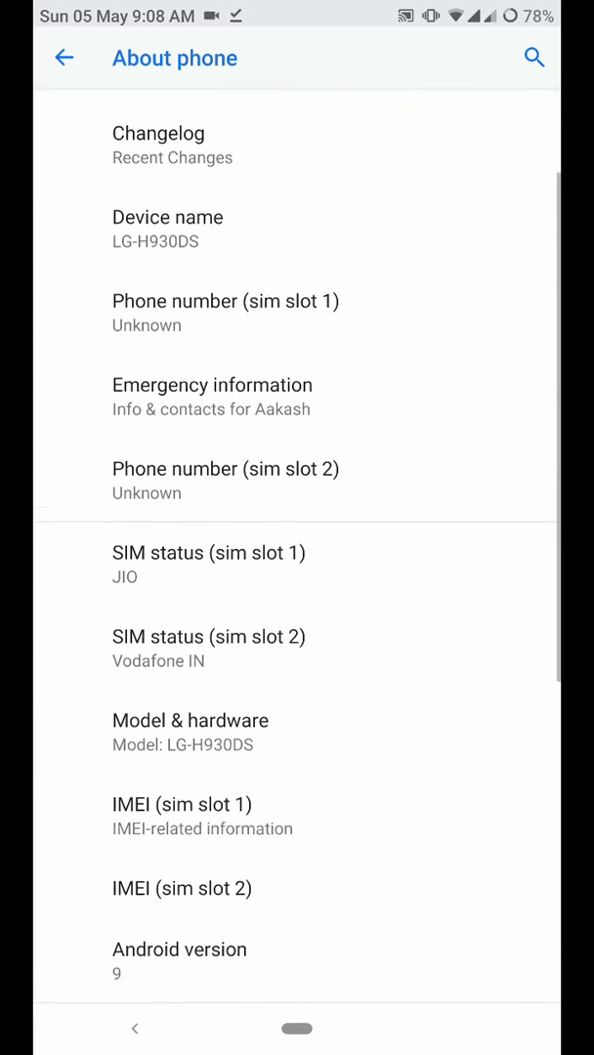
# Review the About phone details, then leave that page
pyautogui.scroll(-3)
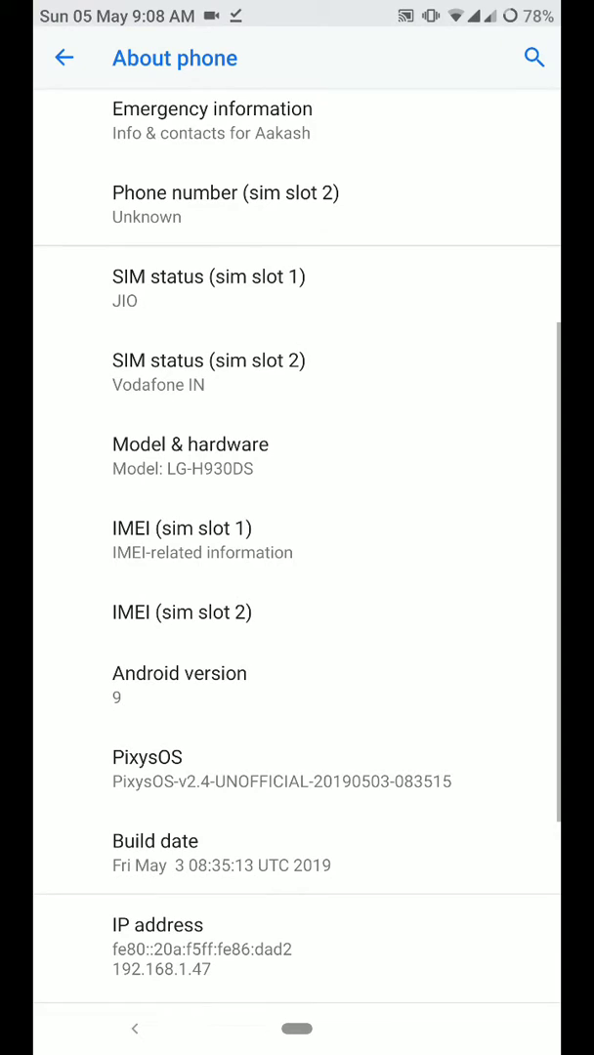
pyautogui.scroll(-3)
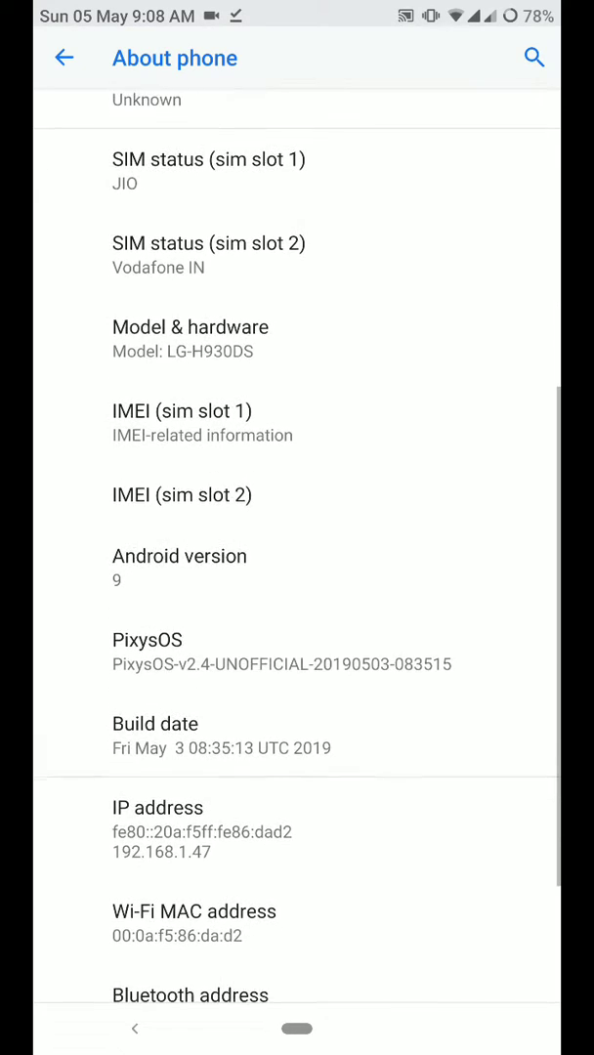
pyautogui.click(293, 725)
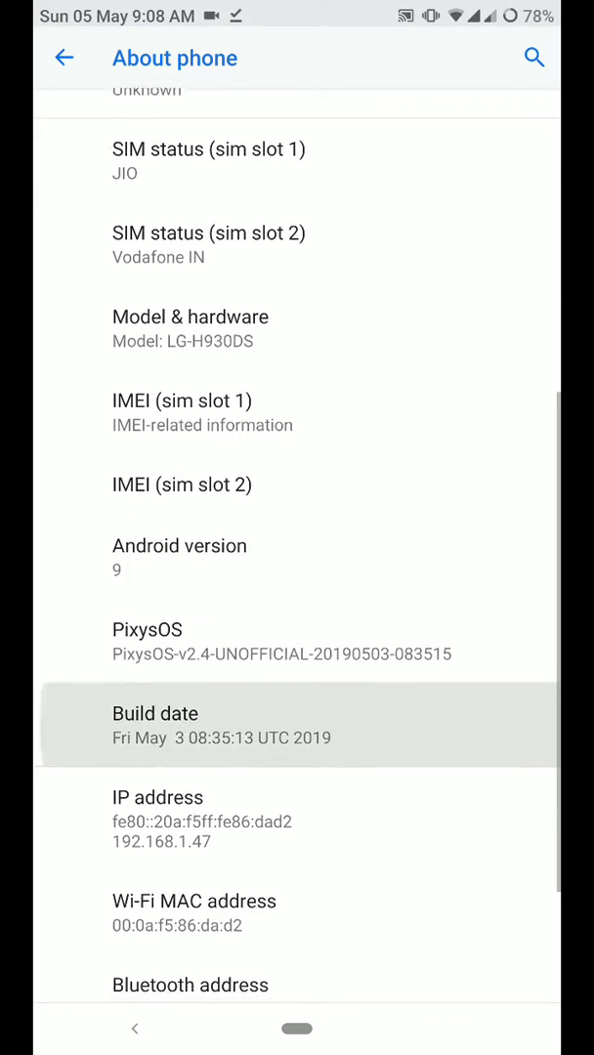
pyautogui.scroll(-3)
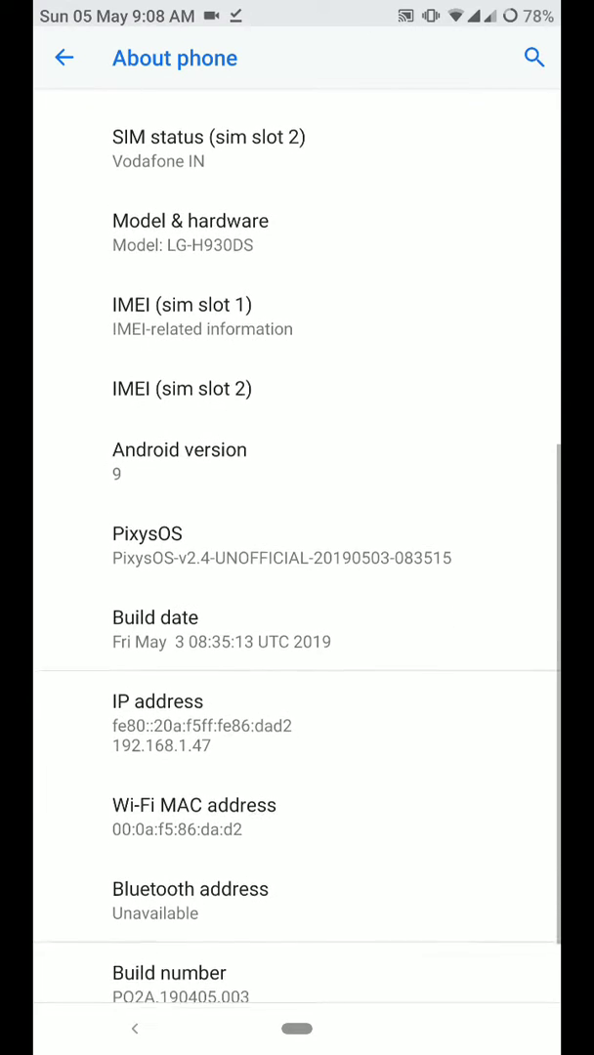
pyautogui.scroll(-3)
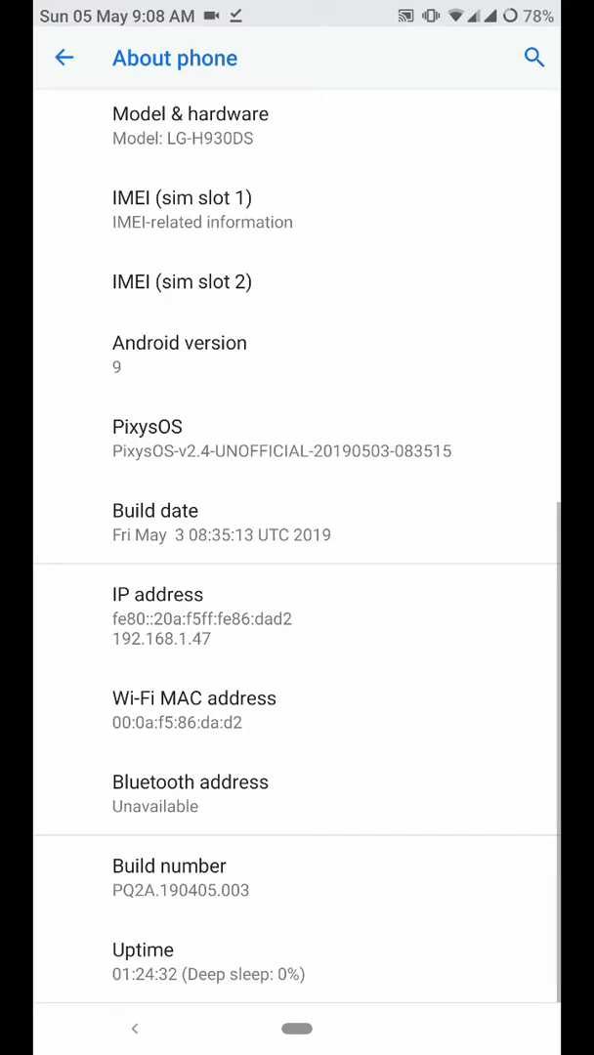
pyautogui.scroll(3)
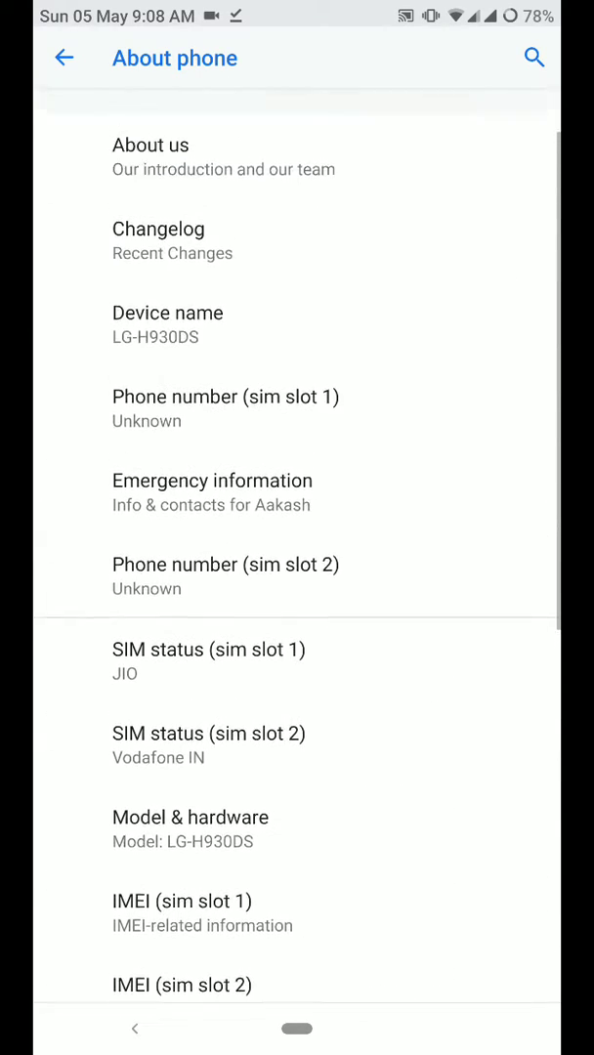
pyautogui.click(63, 58)
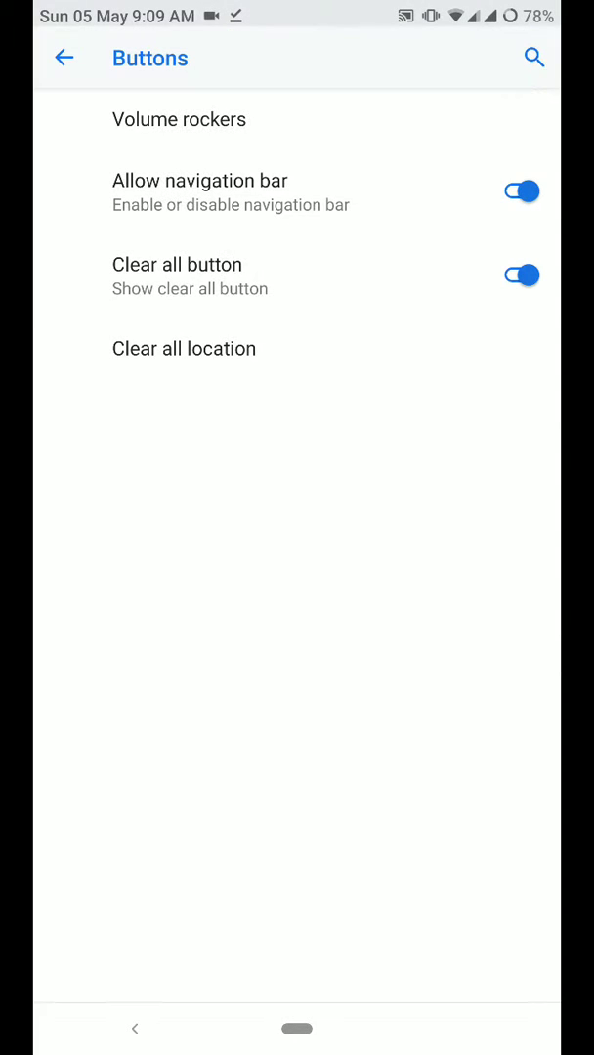
# Browse power menu, notification, status bar icon, lock screen shortcut and battery light options
pyautogui.click(64, 58)
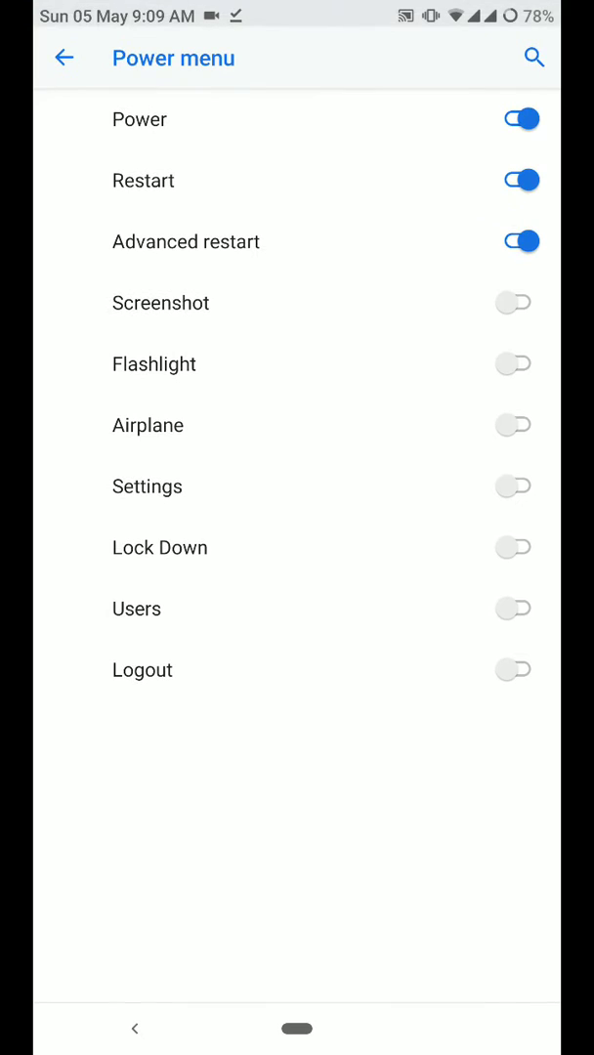
pyautogui.click(63, 57)
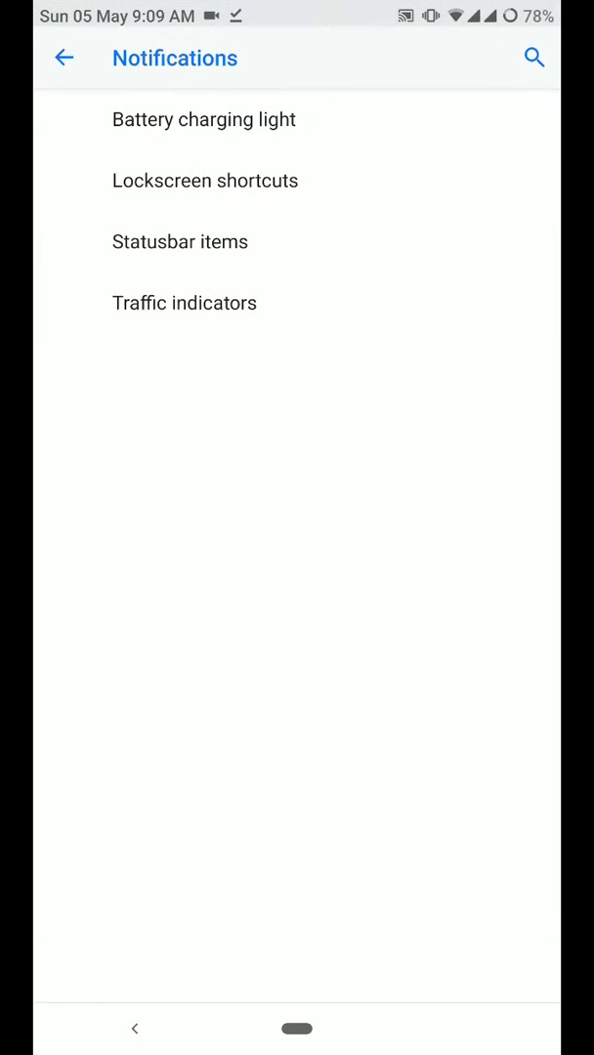
pyautogui.click(185, 302)
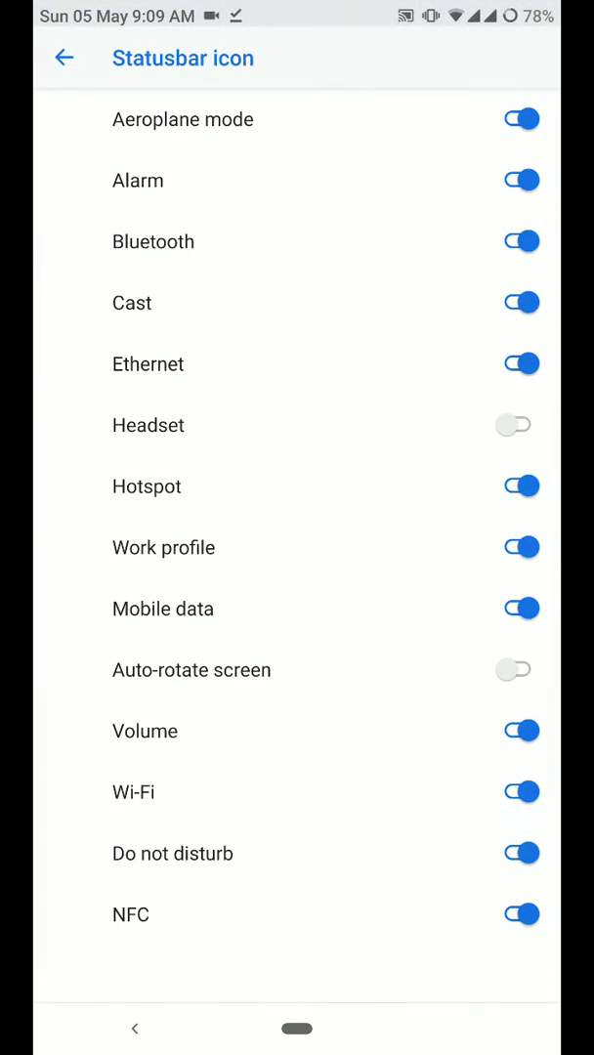
pyautogui.click(64, 58)
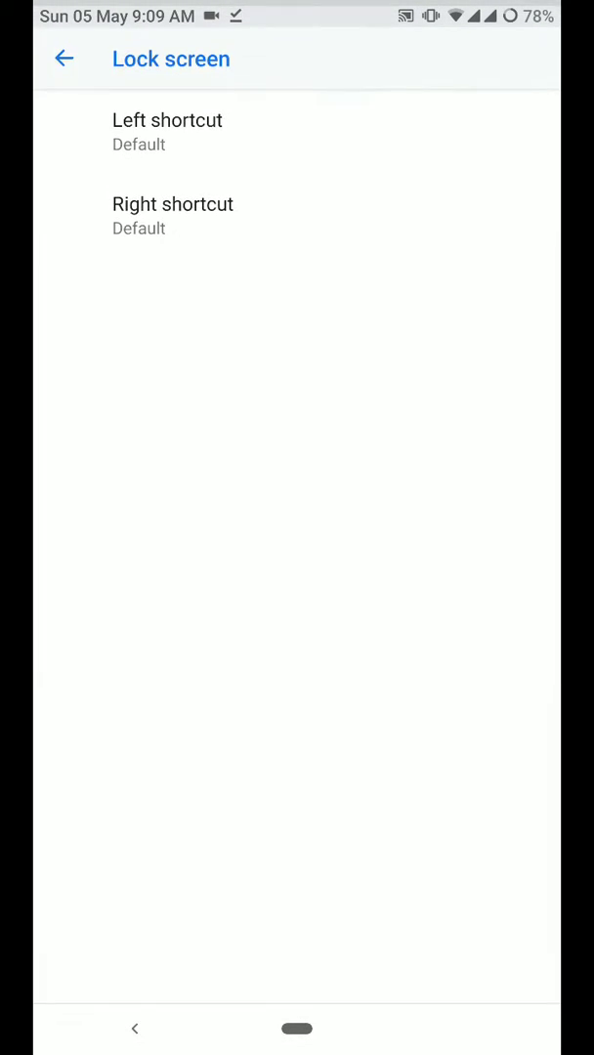
pyautogui.click(64, 59)
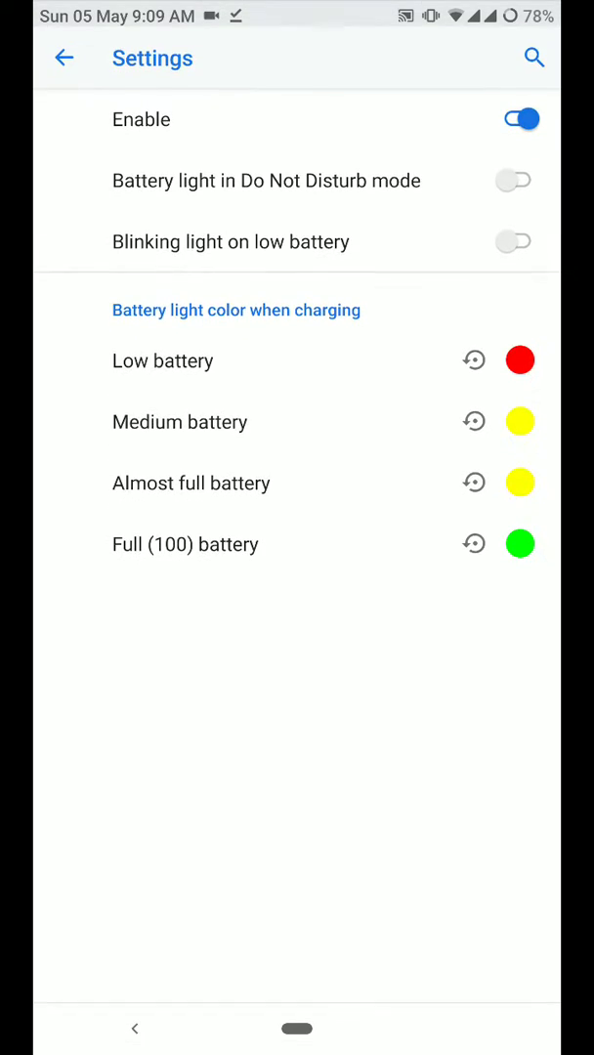
pyautogui.click(65, 57)
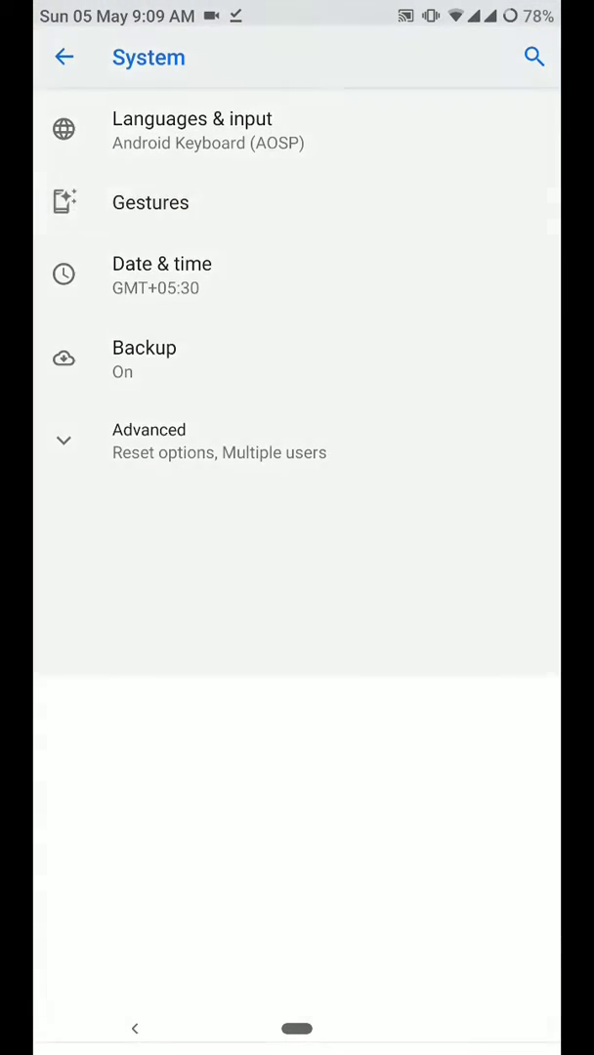
# View the Gestures page and the Digital Wellbeing dashboard, then return to the main list
pyautogui.click(151, 202)
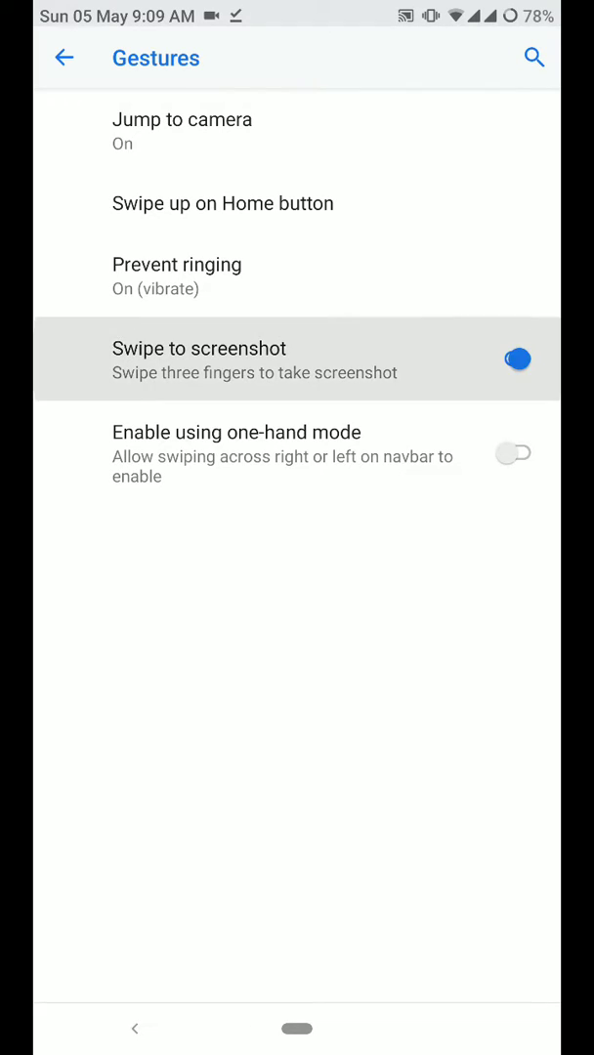
pyautogui.click(64, 58)
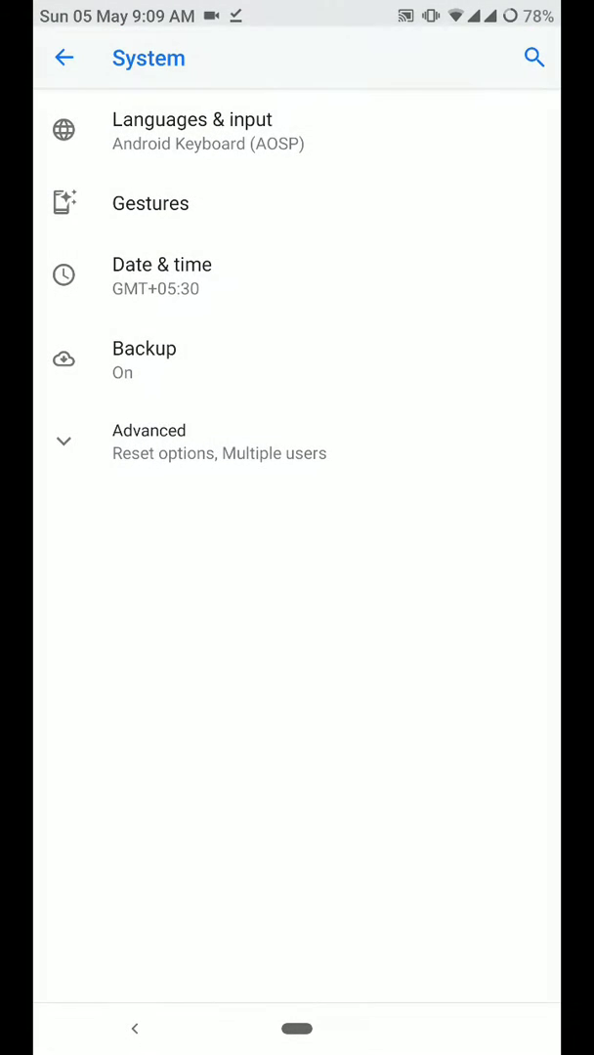
pyautogui.click(63, 57)
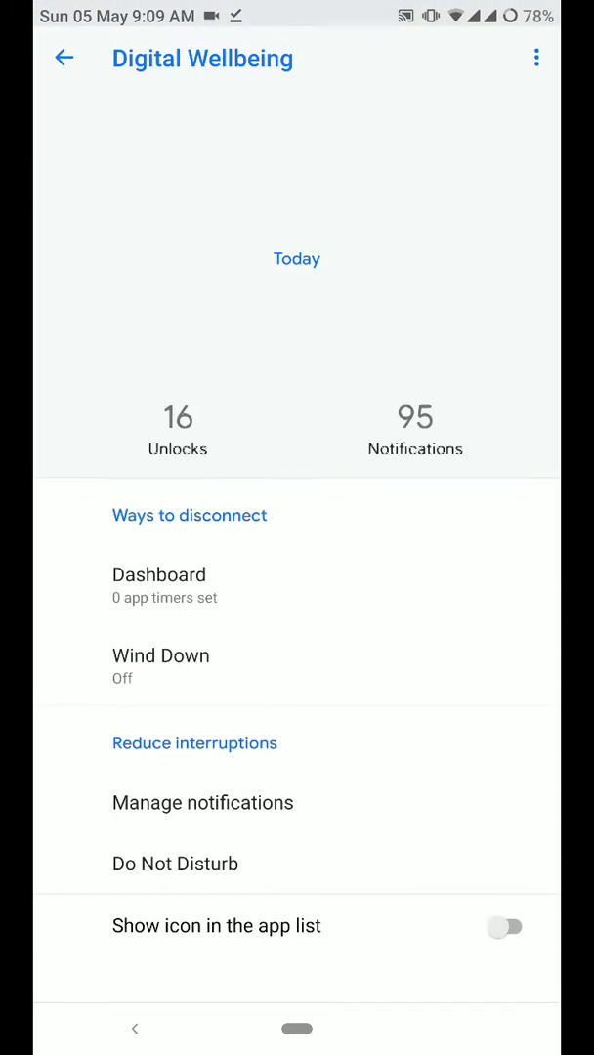
pyautogui.click(63, 57)
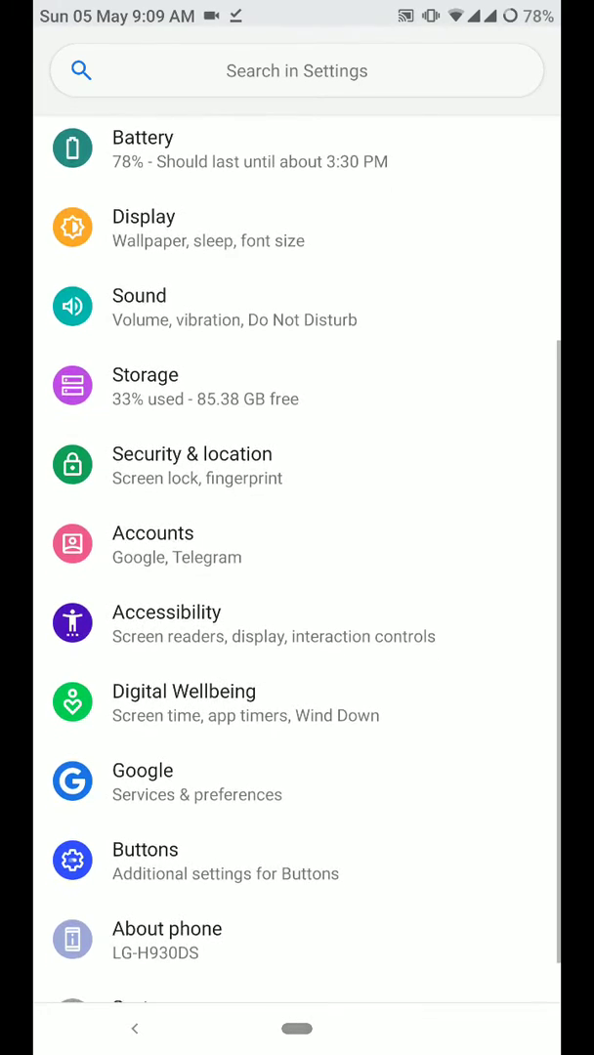
# Browse the Storage, Hi-Fi Quad DAC and Sound pages, then return to the main list
pyautogui.scroll(-3)
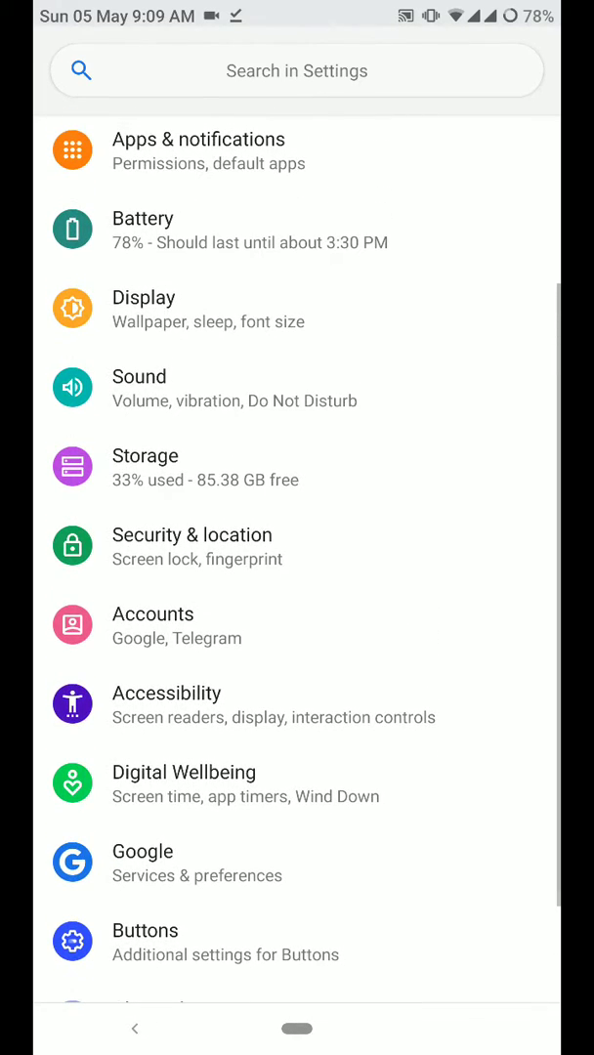
pyautogui.scroll(-3)
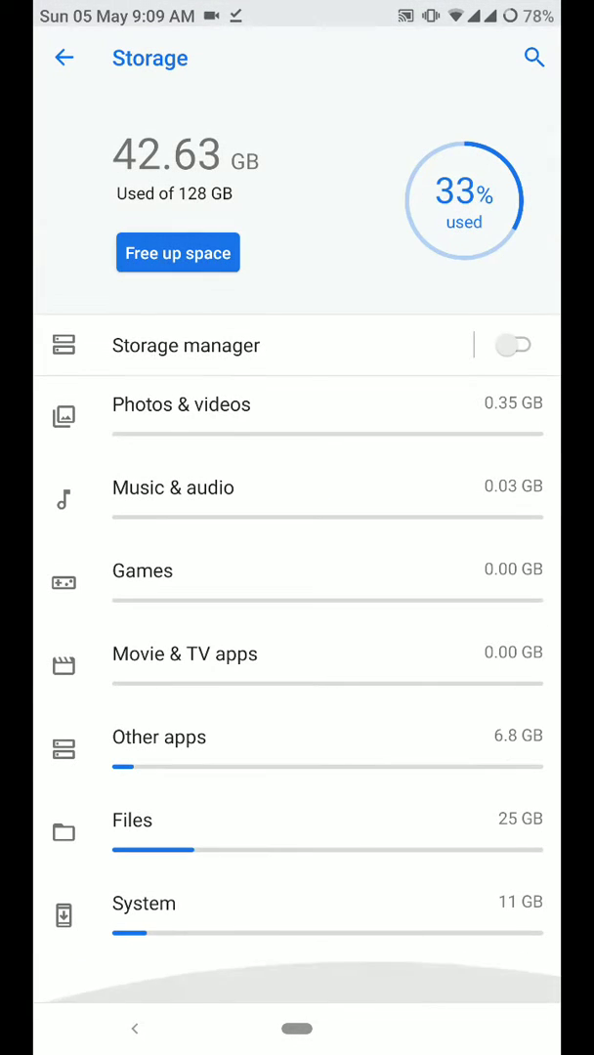
pyautogui.click(63, 58)
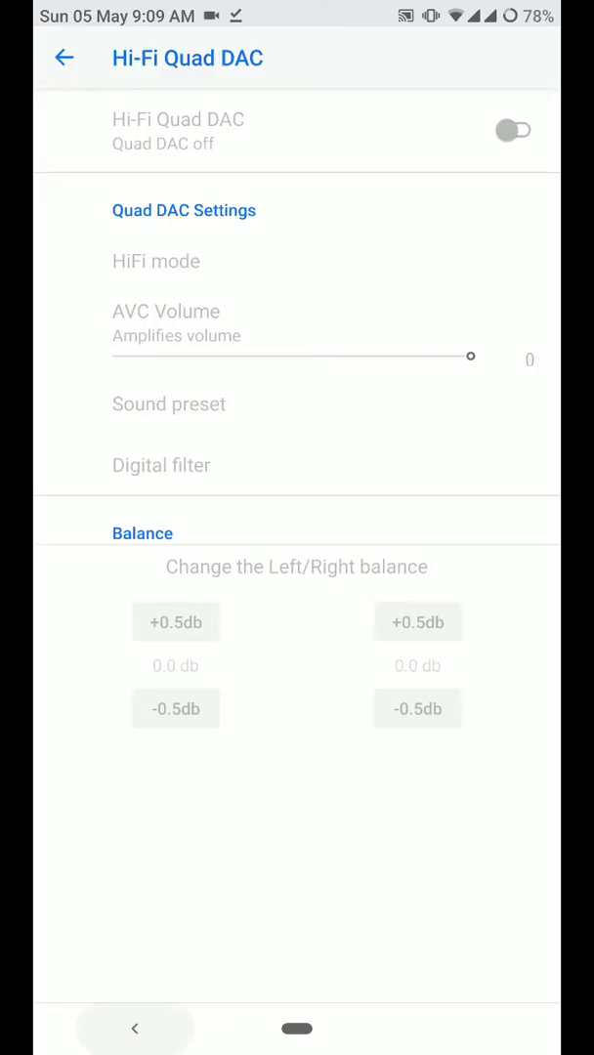
pyautogui.click(63, 57)
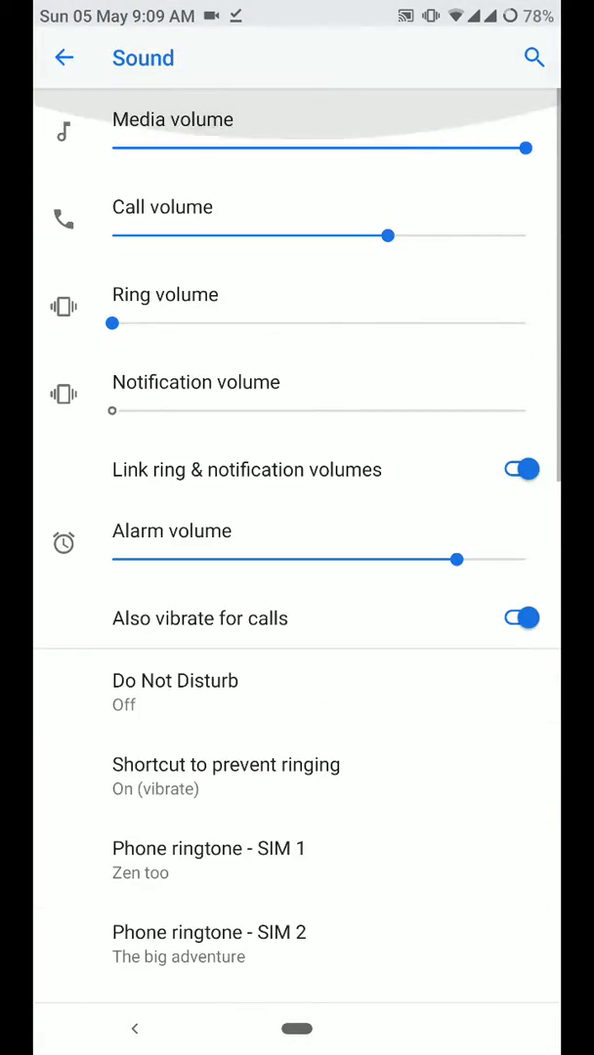
pyautogui.click(65, 57)
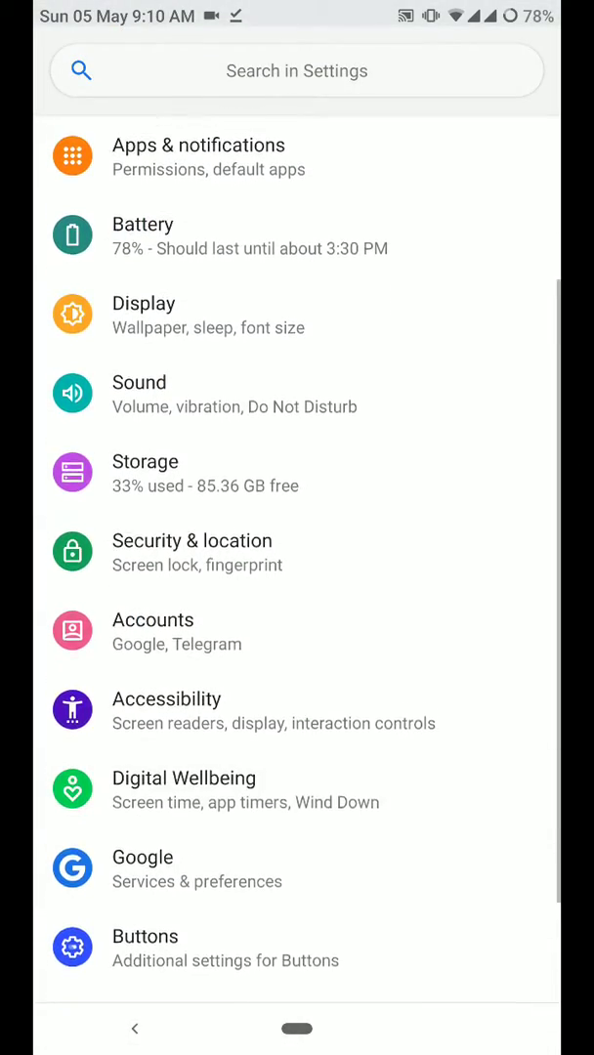
# Toggle Ambient display's Always on off and back on, then return to Display
pyautogui.click(144, 315)
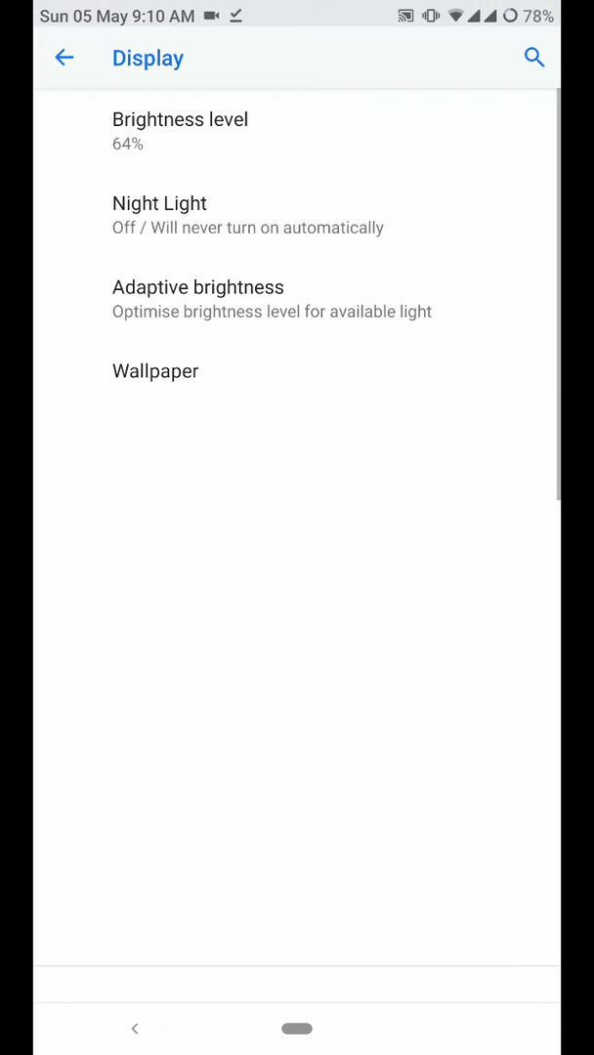
pyautogui.scroll(-3)
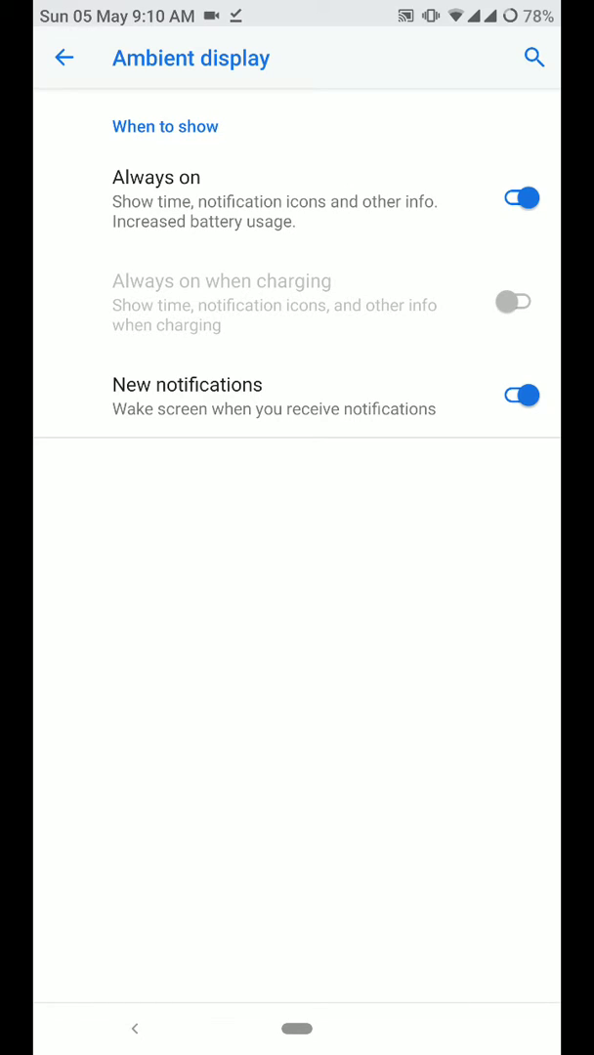
pyautogui.click(513, 200)
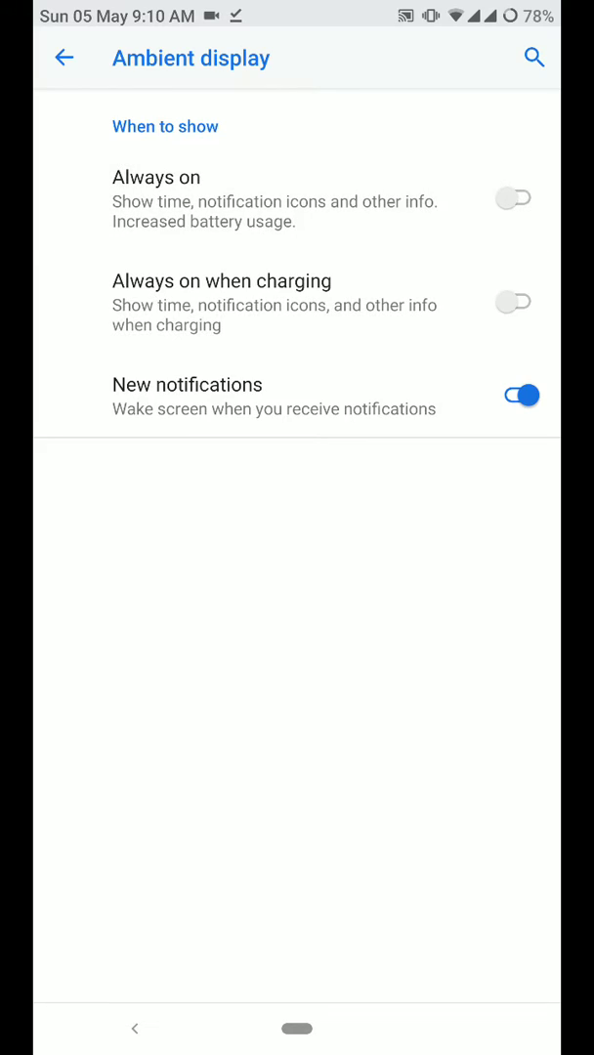
pyautogui.click(512, 198)
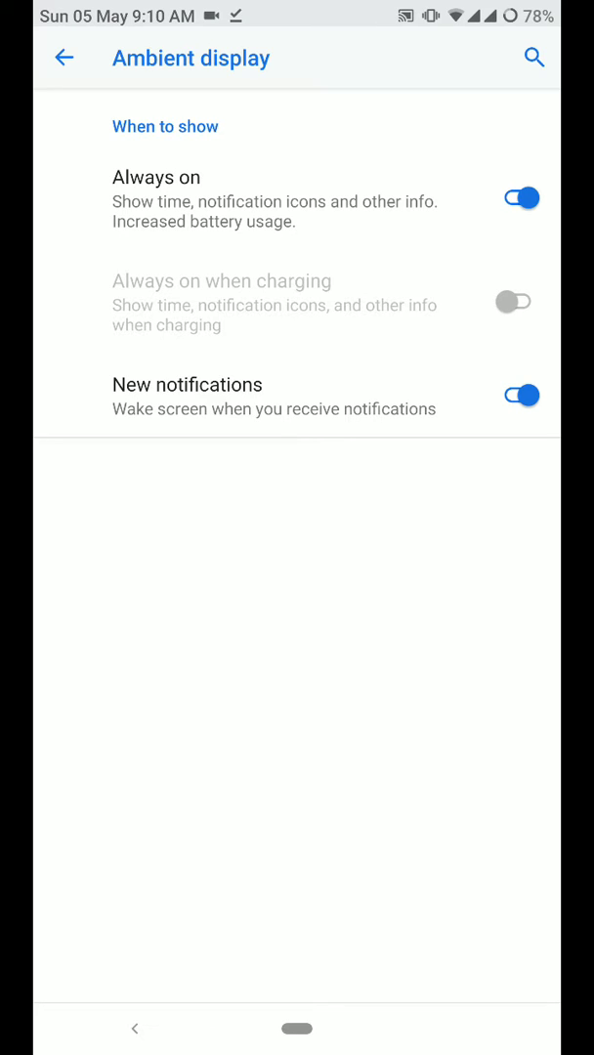
pyautogui.click(63, 57)
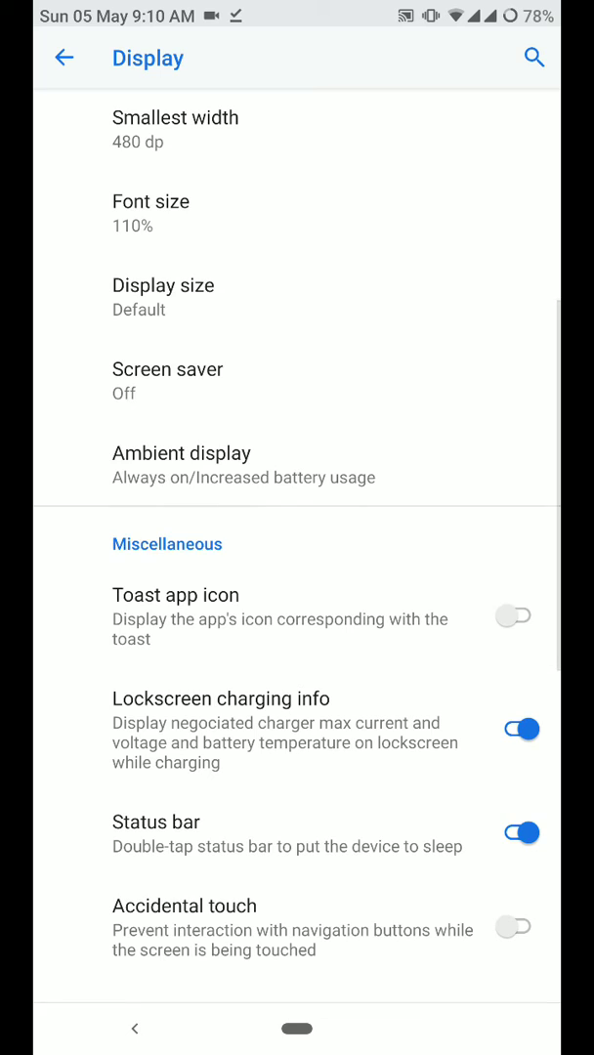
# View the Recents UI settings, then apply a new system UI style
pyautogui.scroll(-3)
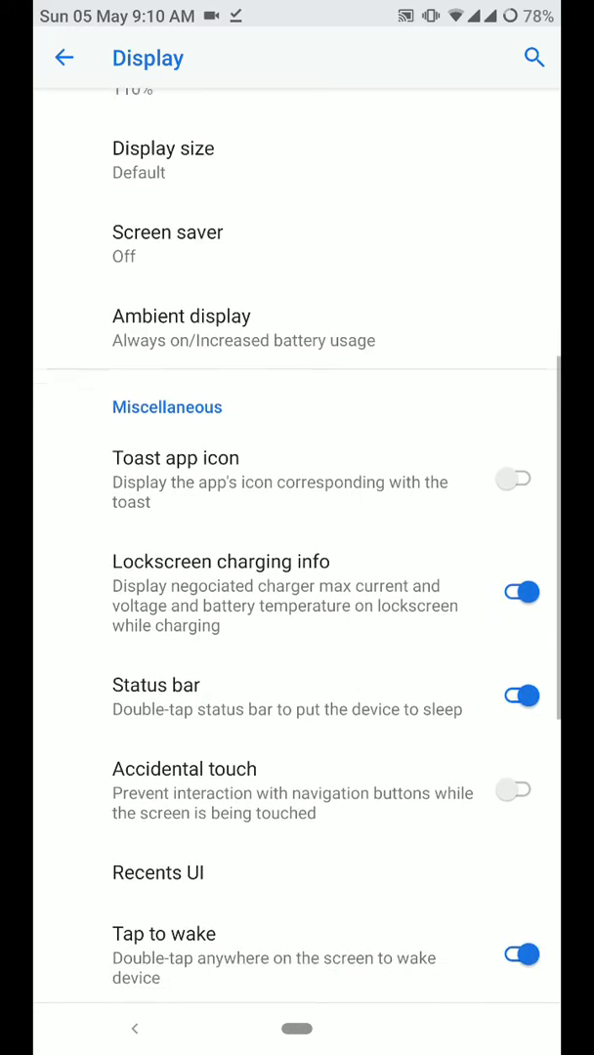
pyautogui.scroll(-3)
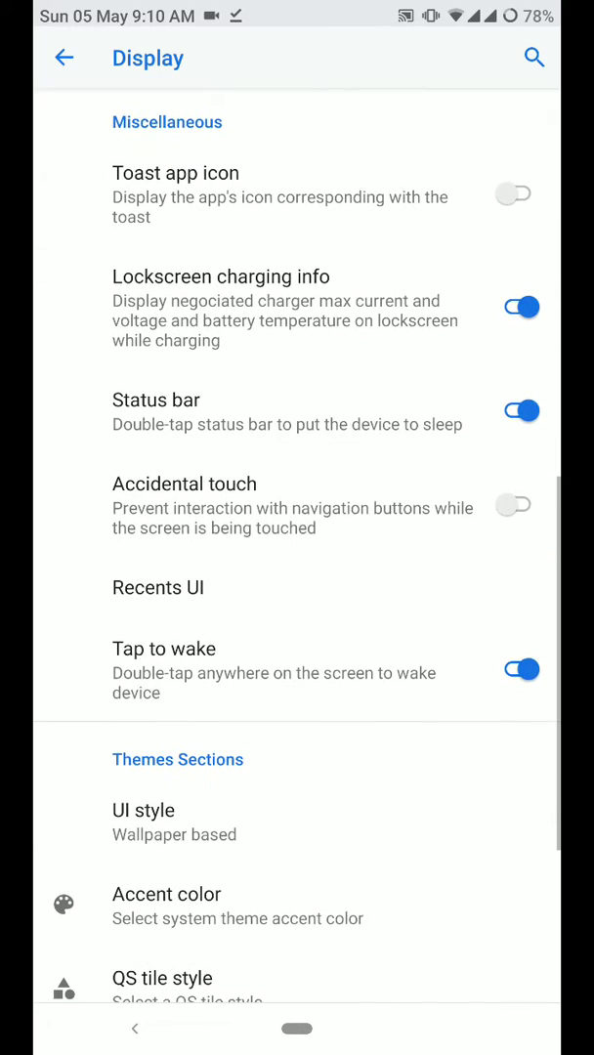
pyautogui.click(158, 587)
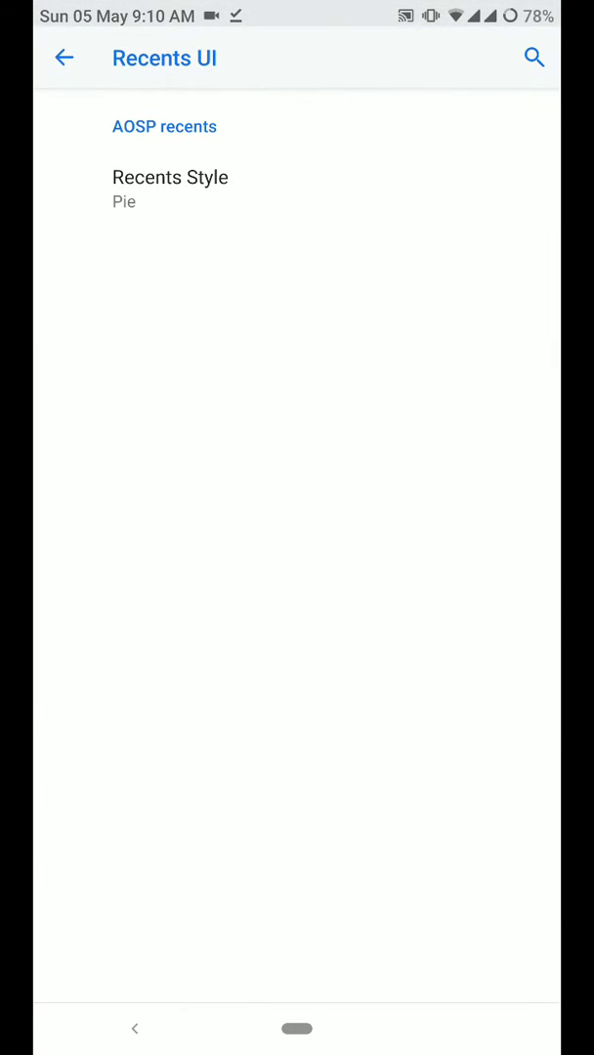
pyautogui.click(64, 58)
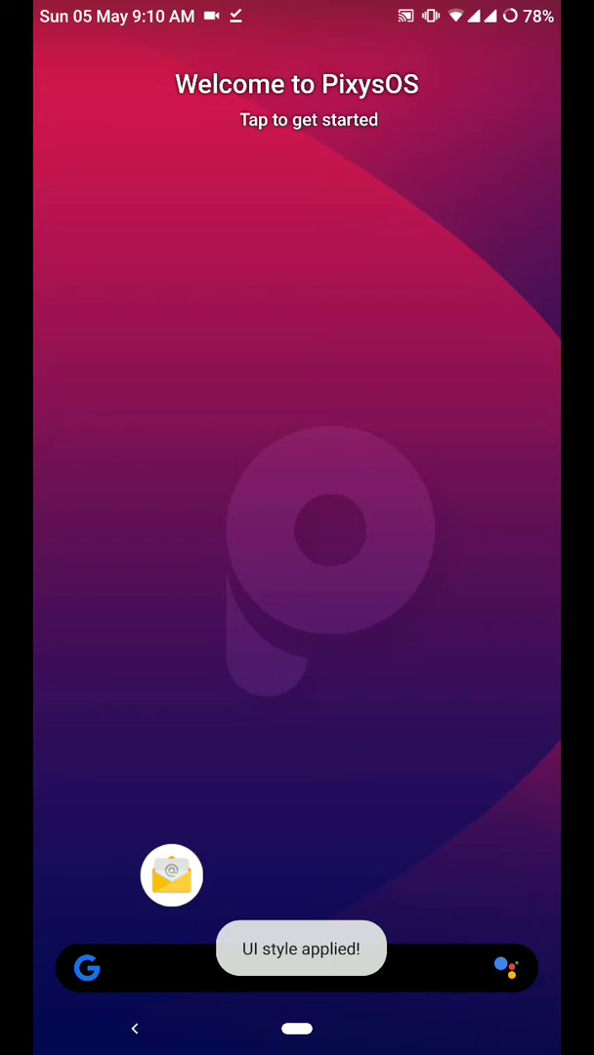
# Reopen the now-black Settings from quick settings and scroll to the Themes section
pyautogui.scroll(-3)
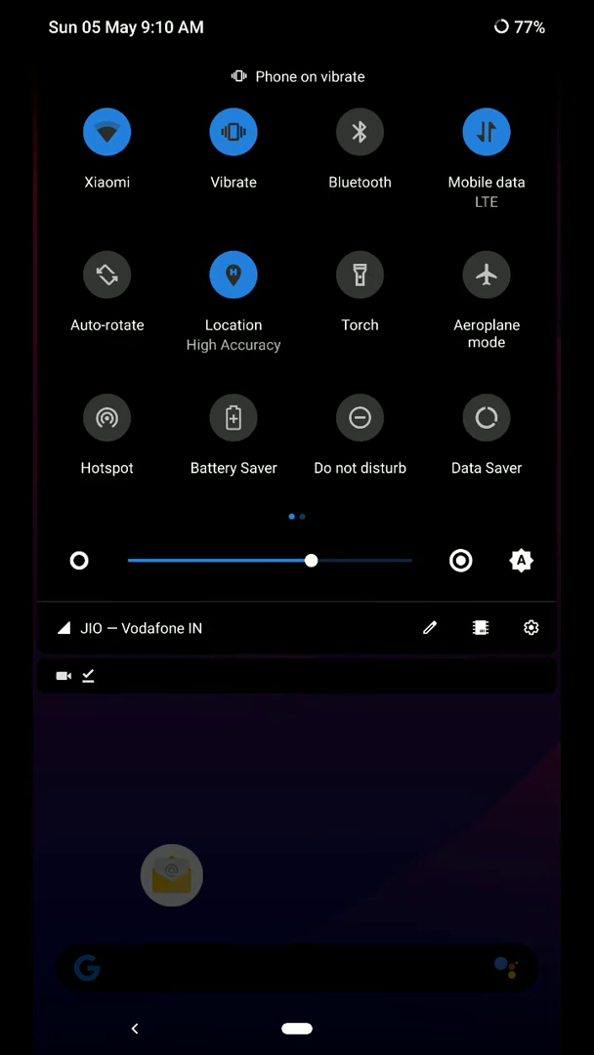
pyautogui.click(530, 627)
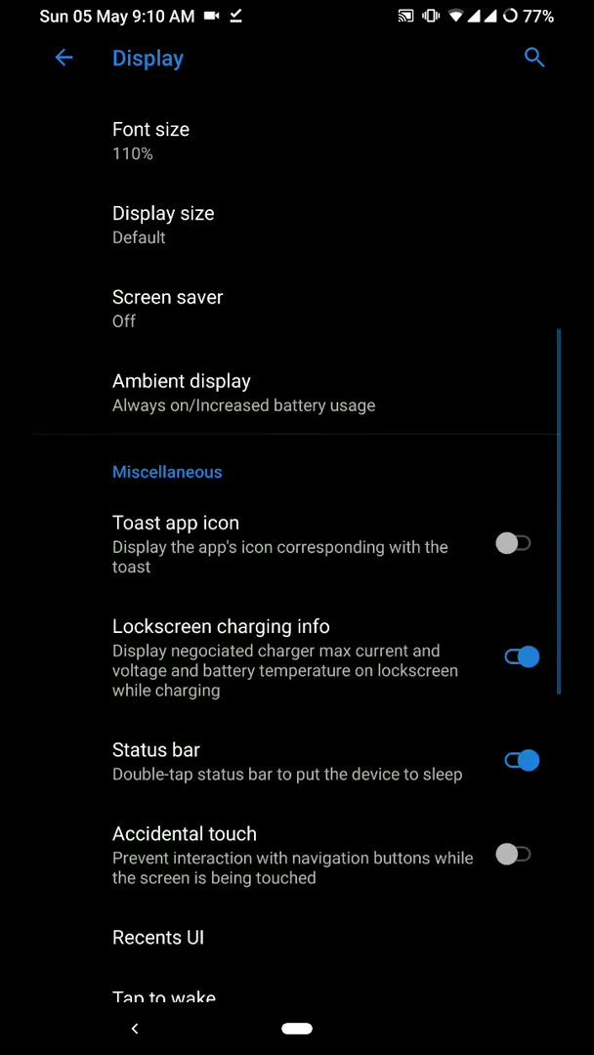
pyautogui.scroll(-3)
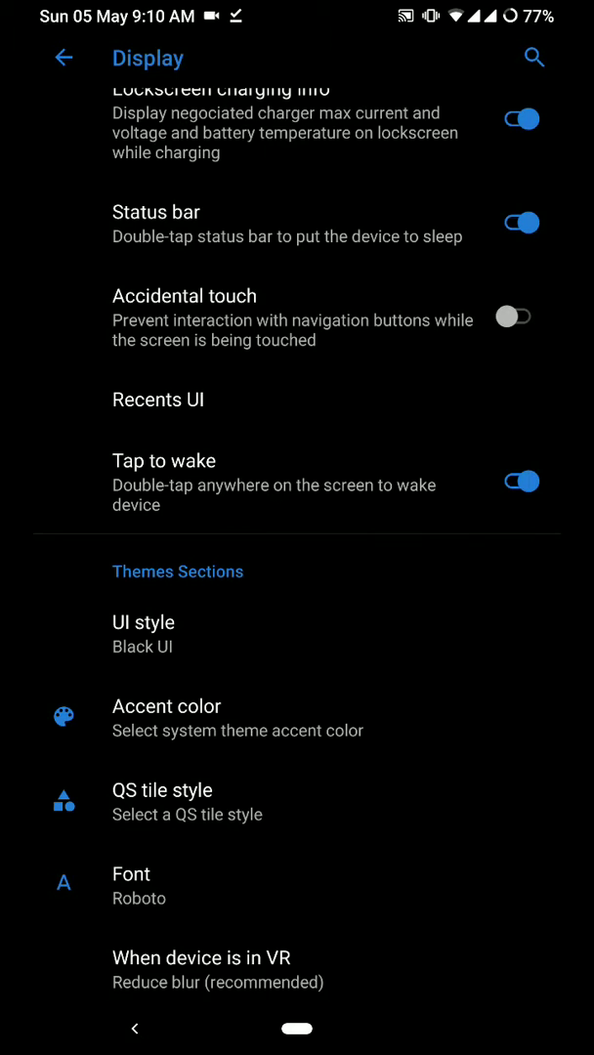
# View accent colours and fonts, cancel both to keep Roboto, and return to the main list
pyautogui.click(167, 706)
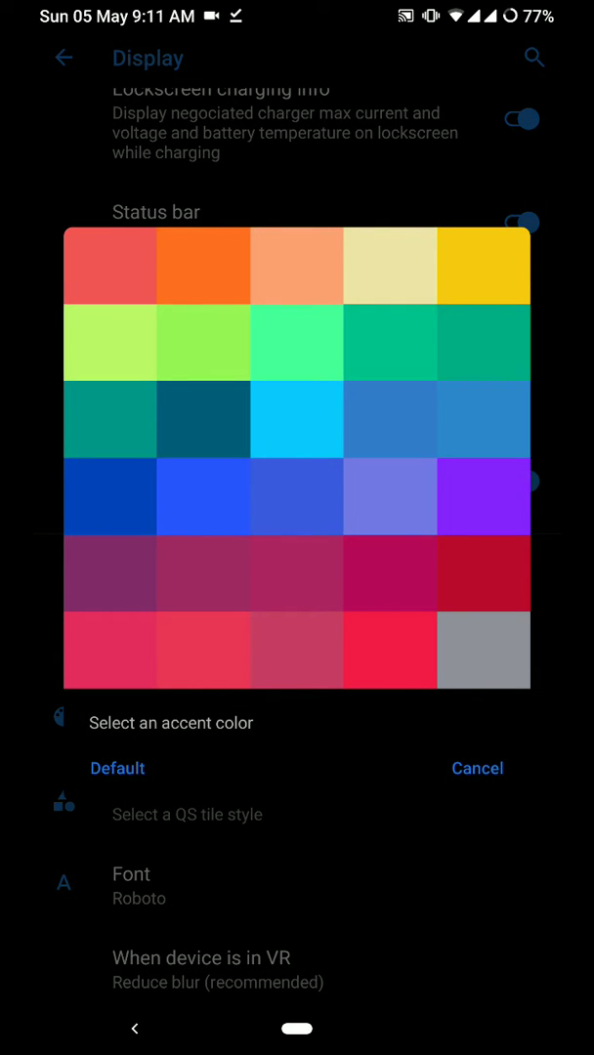
pyautogui.click(477, 768)
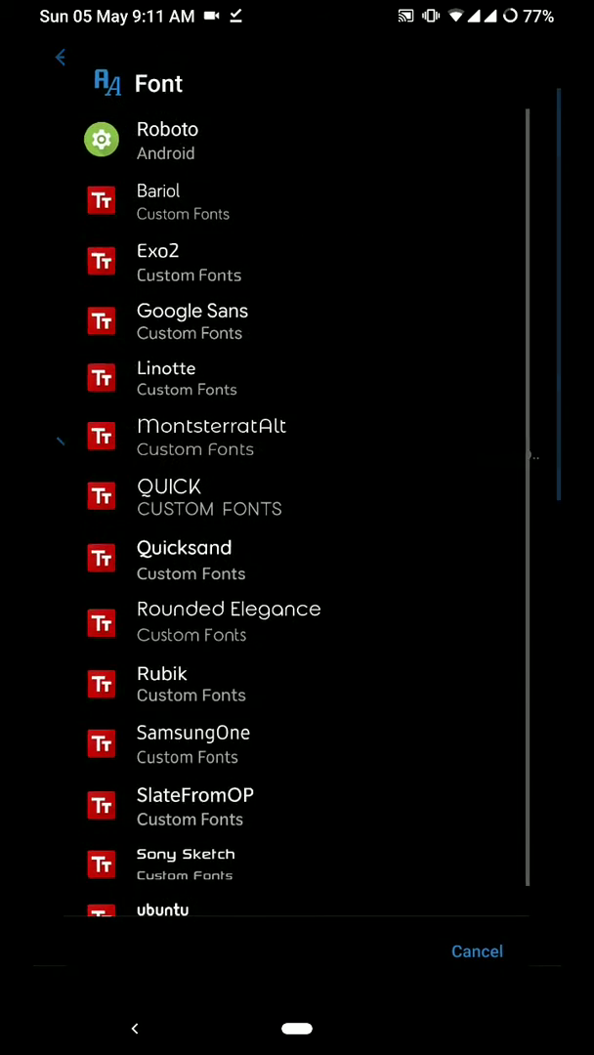
pyautogui.click(477, 951)
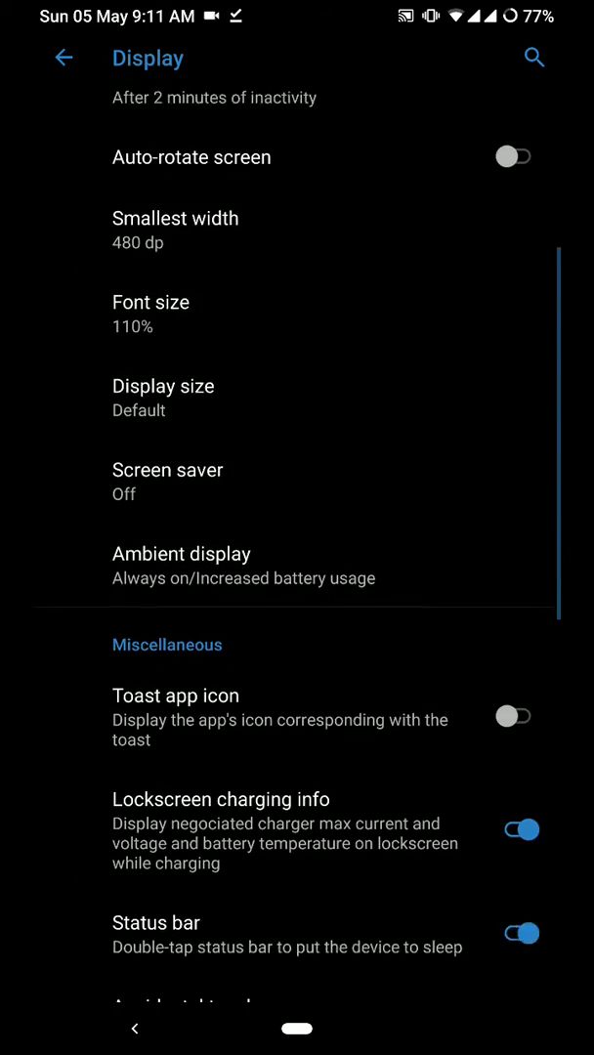
pyautogui.scroll(-3)
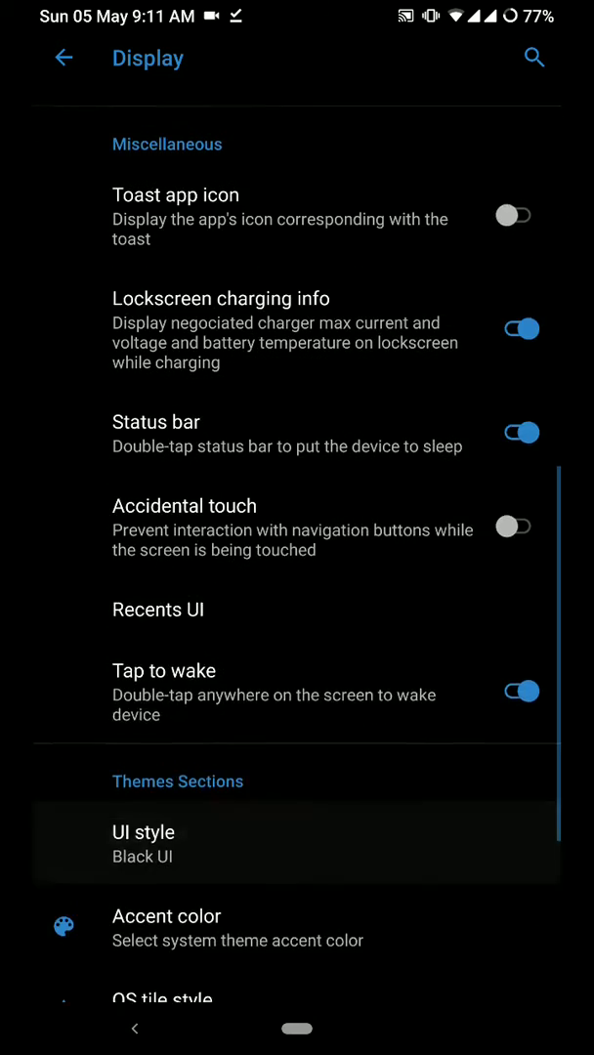
pyautogui.scroll(-3)
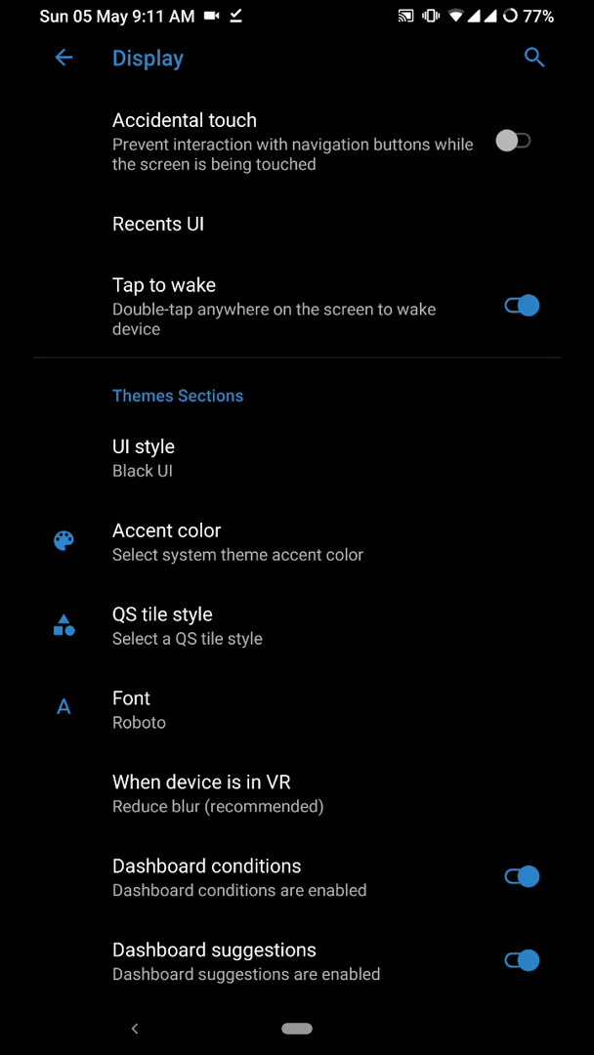
pyautogui.click(64, 58)
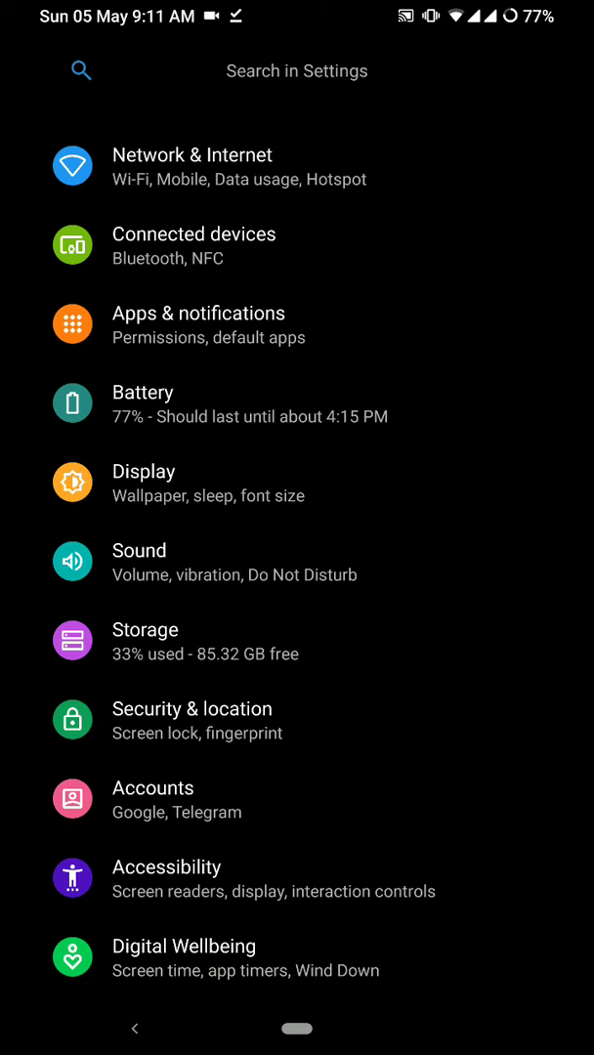
# Scroll the Settings list, then swipe the recent apps overview to the earlier app
pyautogui.scroll(-3)
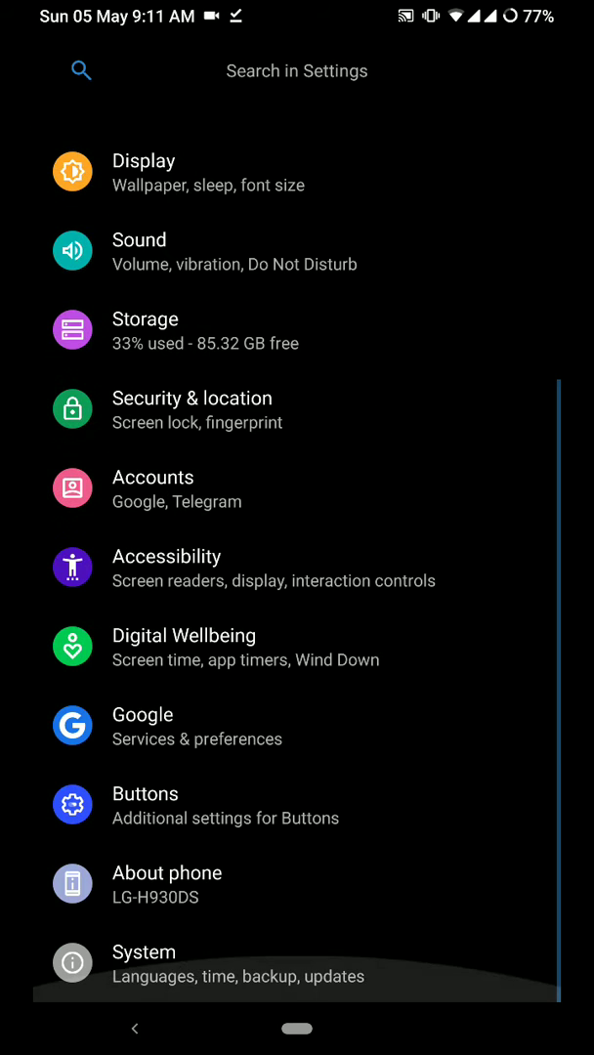
pyautogui.scroll(3)
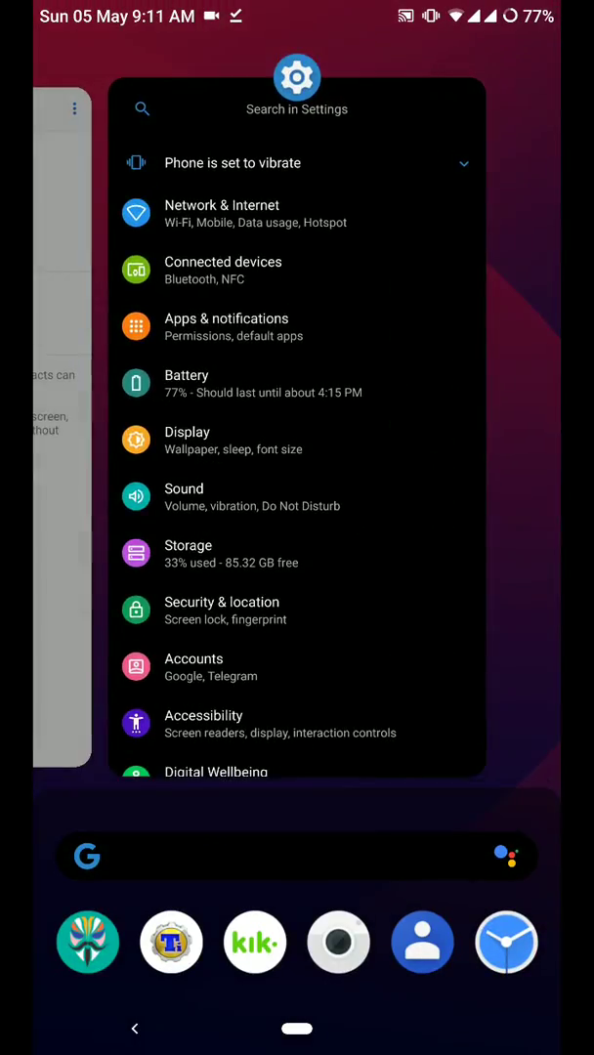
pyautogui.moveTo(293, 391); pyautogui.dragTo(439, 391)
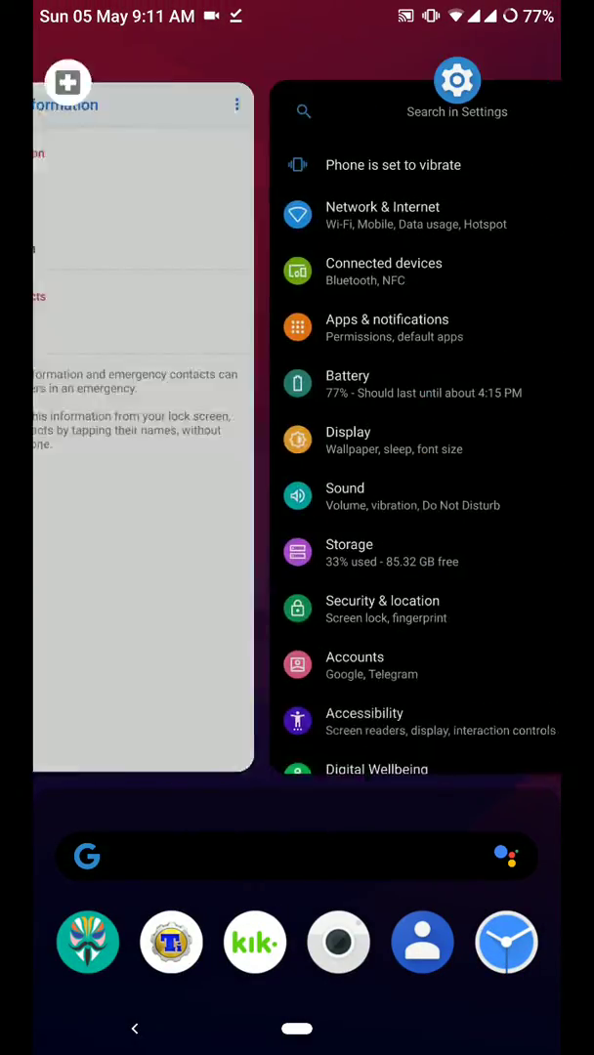